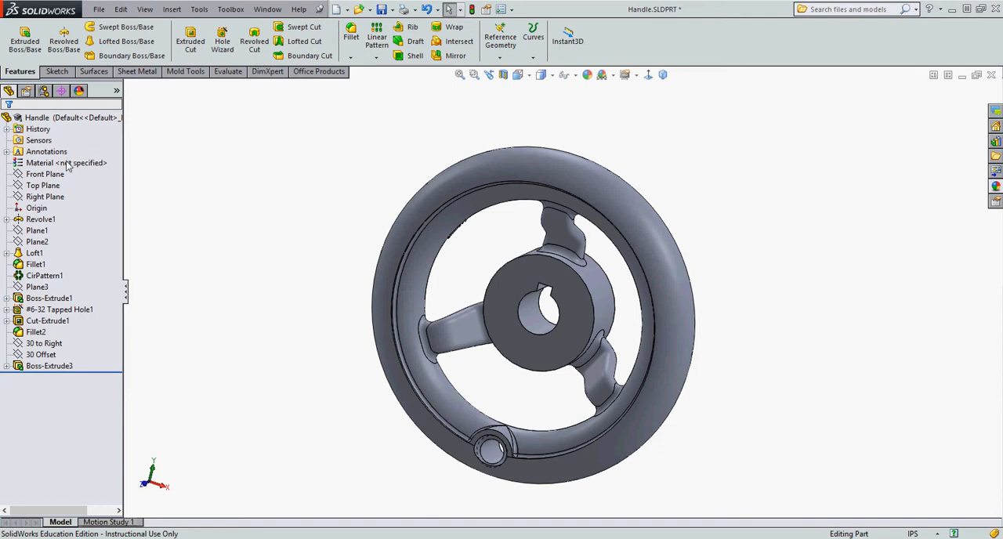
Bring up the context menu for the unassigned Material entry of the Handle part.
{"action": "right_click", "coordinate": [47, 163]}
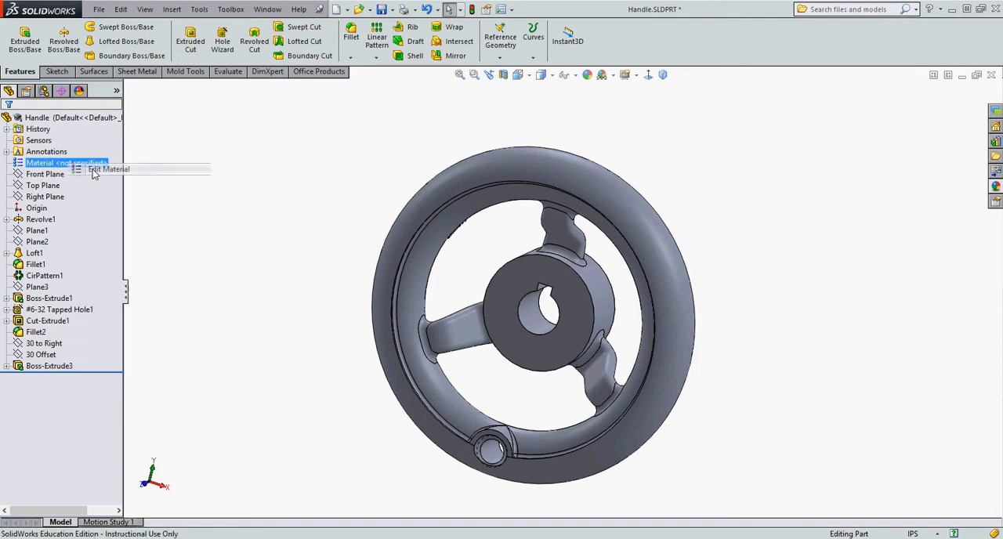
Assign Gray Cast Iron from the Iron category as the Handle part's material.
{"action": "left_click", "coordinate": [108, 169]}
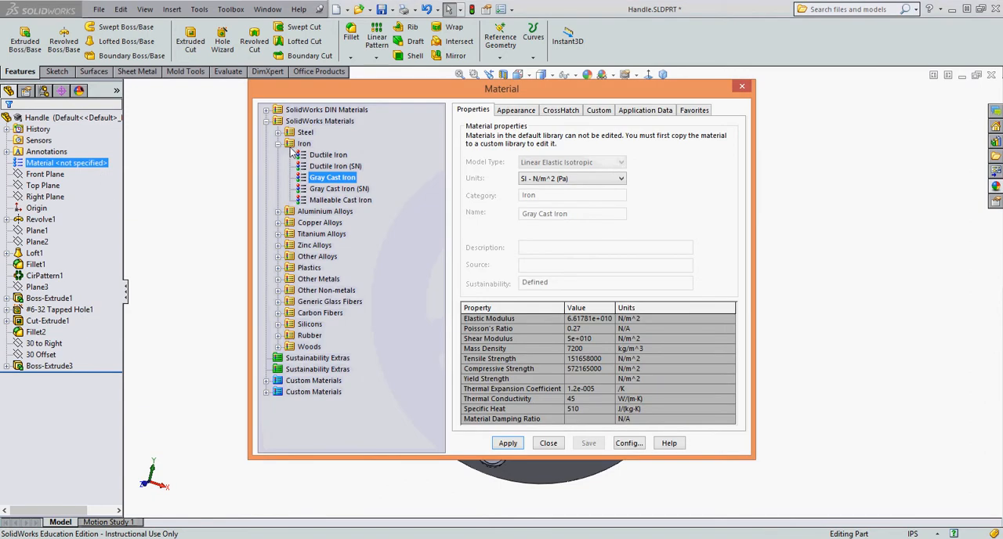
{"action": "mouse_move", "coordinate": [332, 177]}
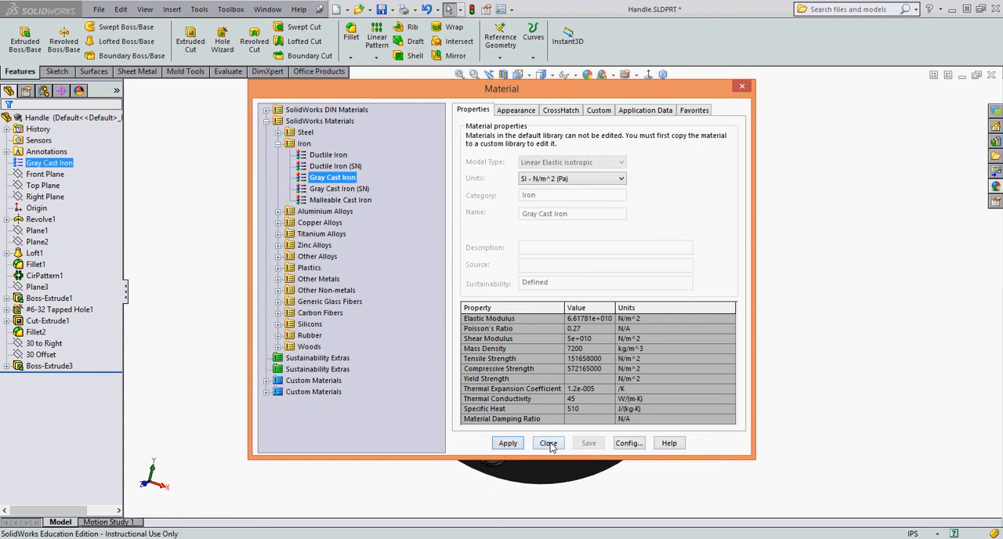
{"action": "left_click", "coordinate": [549, 442]}
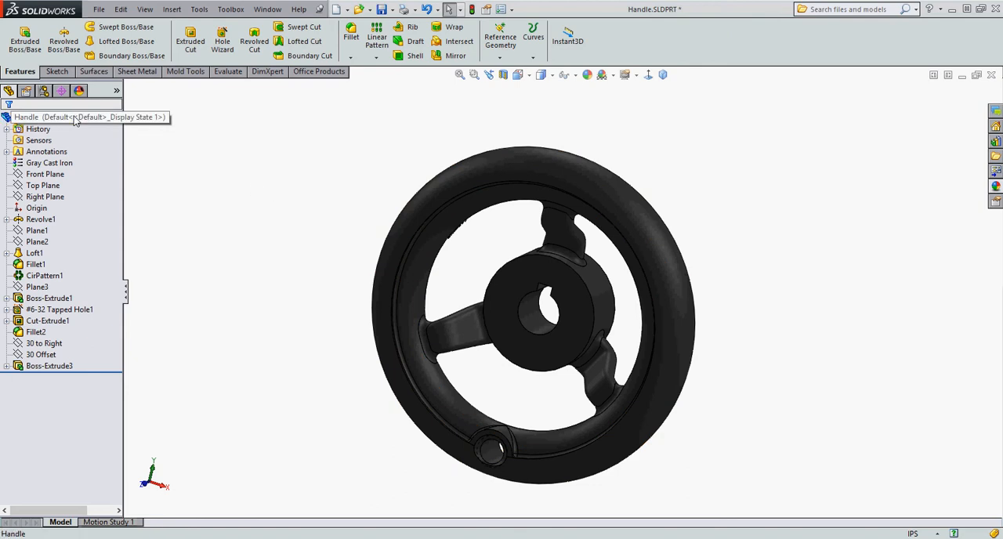
Start editing the appearance of the whole Handle part from its context menu.
{"action": "right_click", "coordinate": [37, 116]}
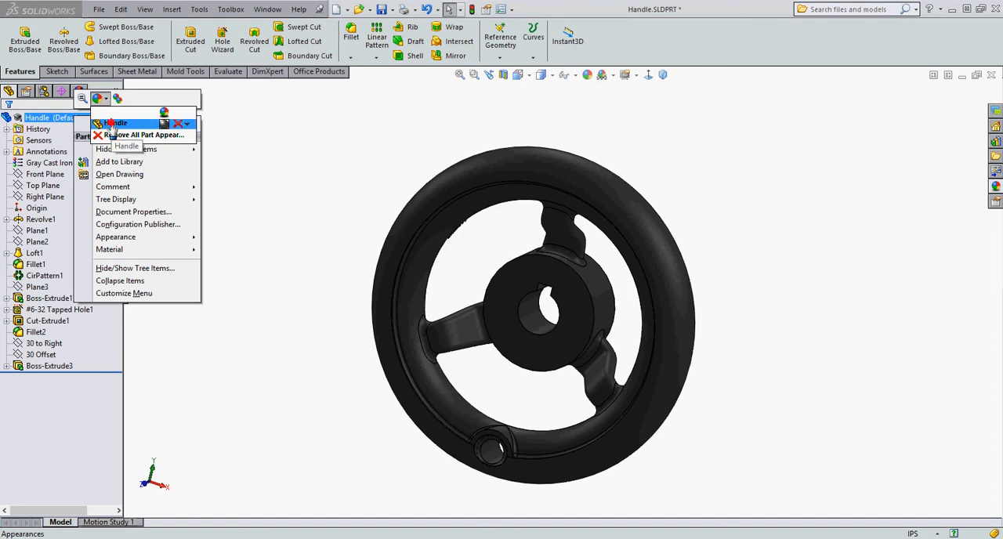
{"action": "left_click", "coordinate": [116, 237]}
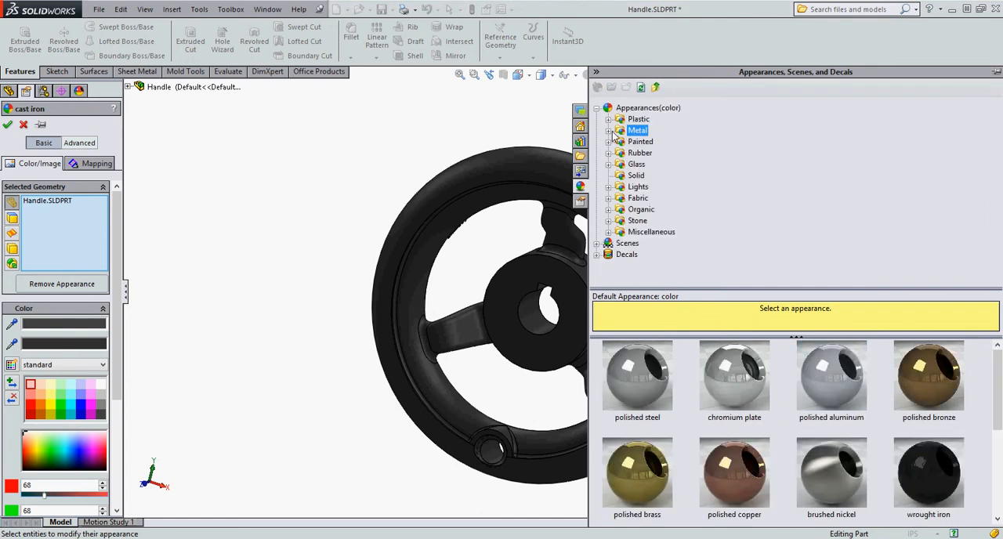
Choose the cast iron swatch from the Metal > Iron appearance library.
{"action": "left_click", "coordinate": [610, 130]}
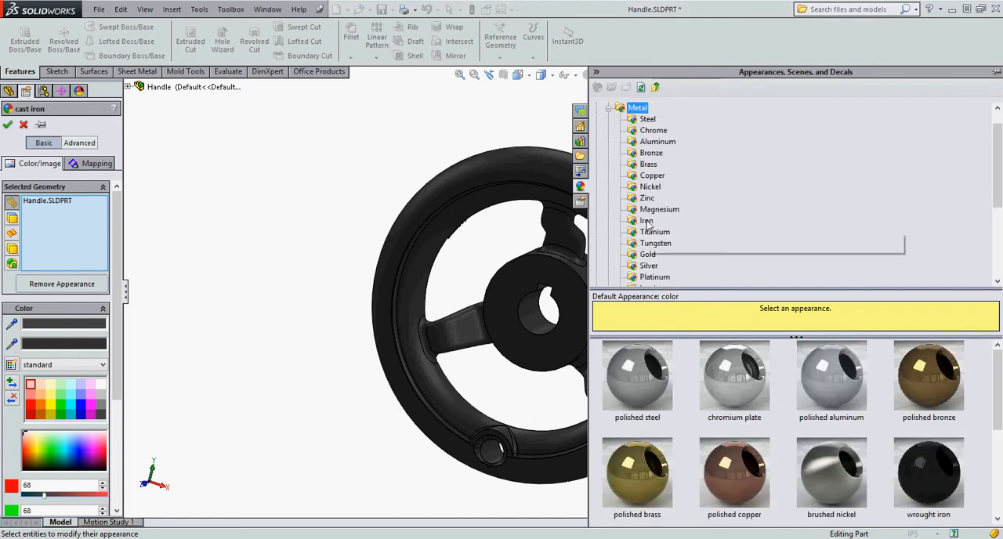
{"action": "left_click", "coordinate": [646, 219]}
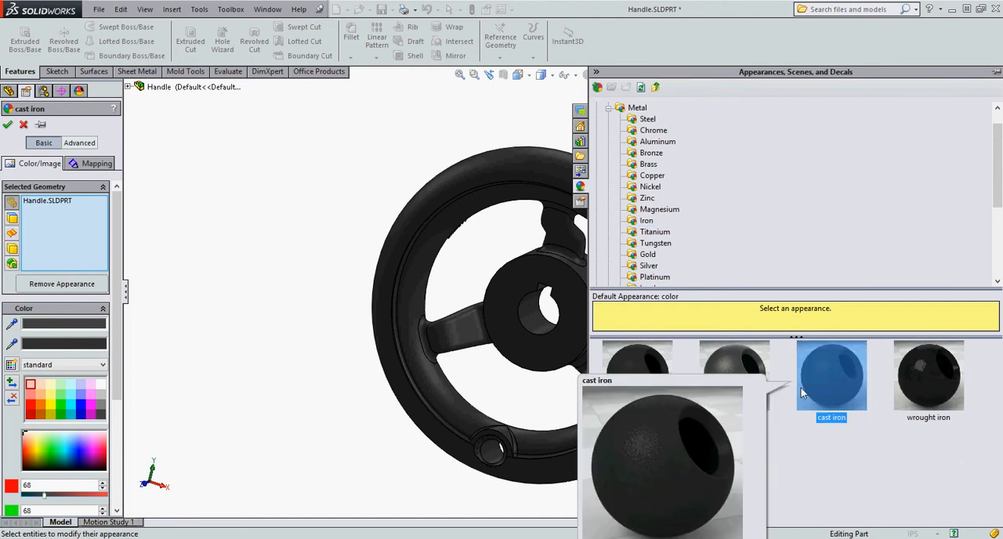
{"action": "mouse_move", "coordinate": [837, 390]}
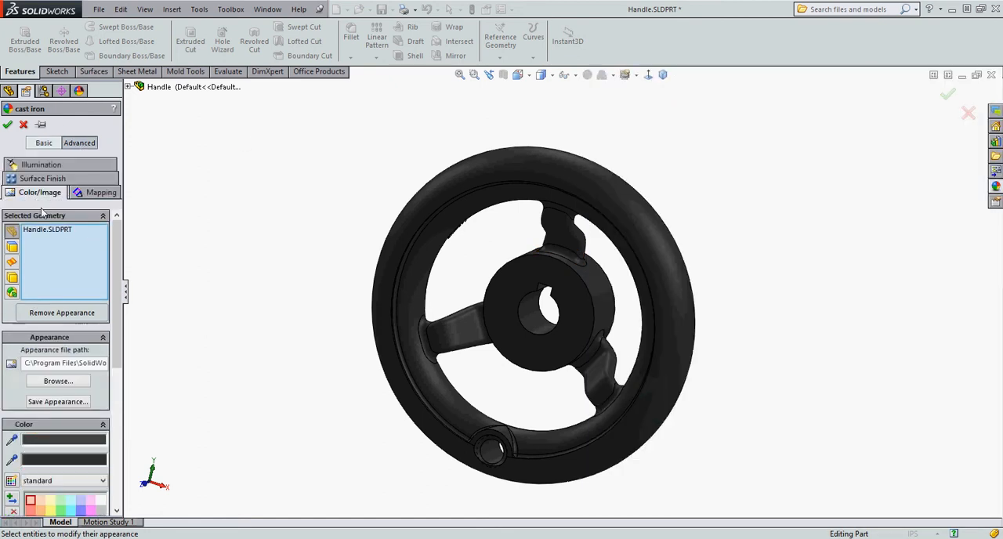
{"action": "mouse_move", "coordinate": [42, 178]}
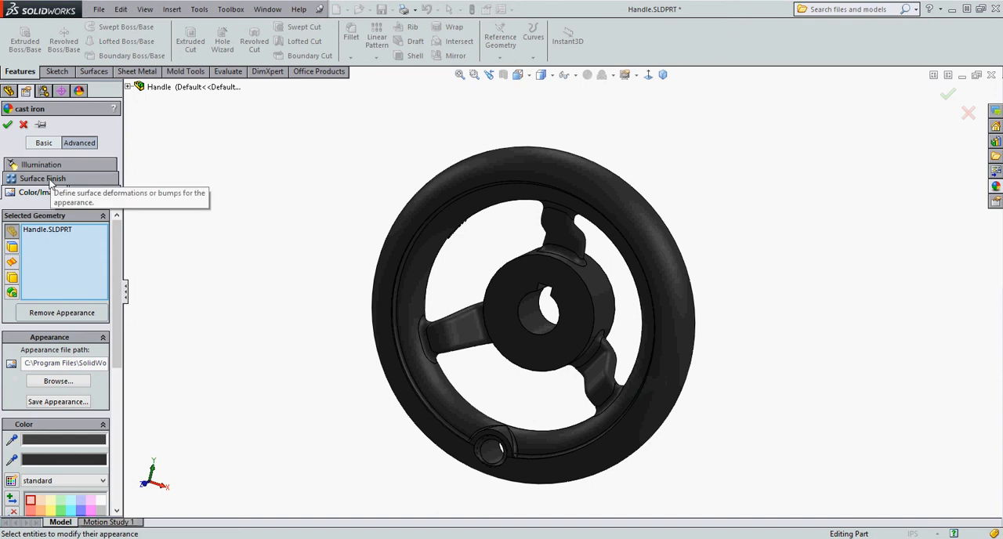
Confirm the cast iron surface finish under Advanced and apply the appearance to the handwheel.
{"action": "left_click", "coordinate": [41, 177]}
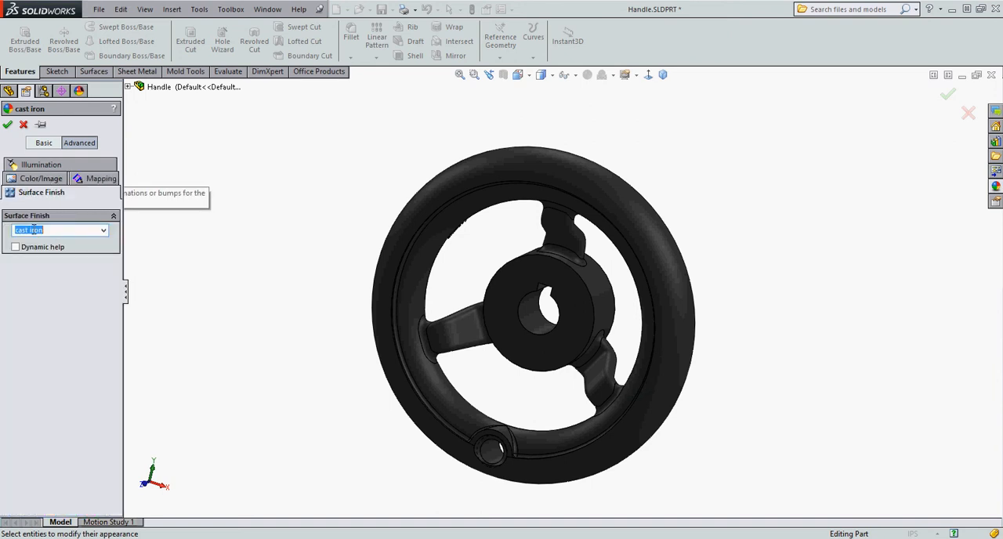
{"action": "mouse_move", "coordinate": [47, 210]}
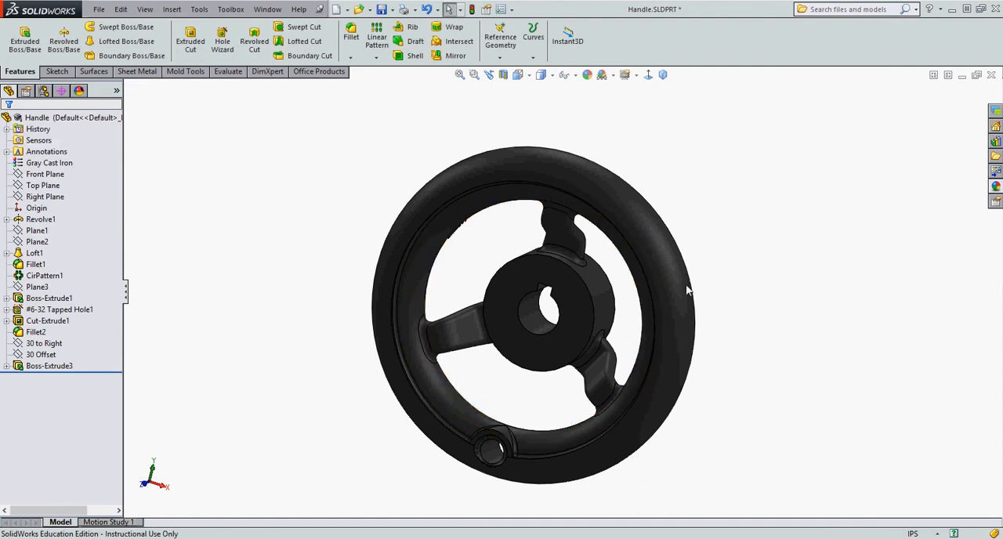
{"action": "left_click", "coordinate": [529, 481]}
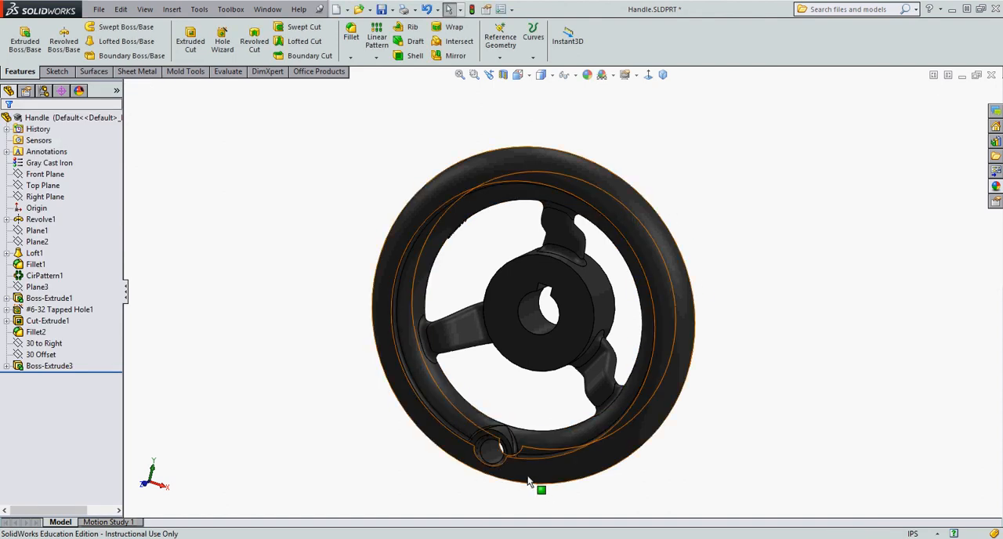